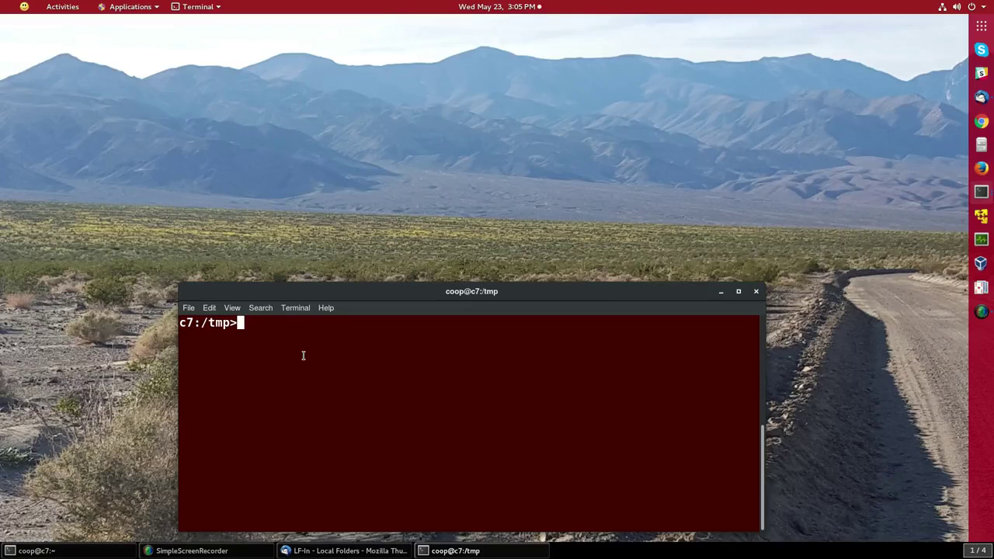
Copy /etc/passwd into /tmp and begin typing the emacs passwd command
{"action": "type", "text": "cp"}
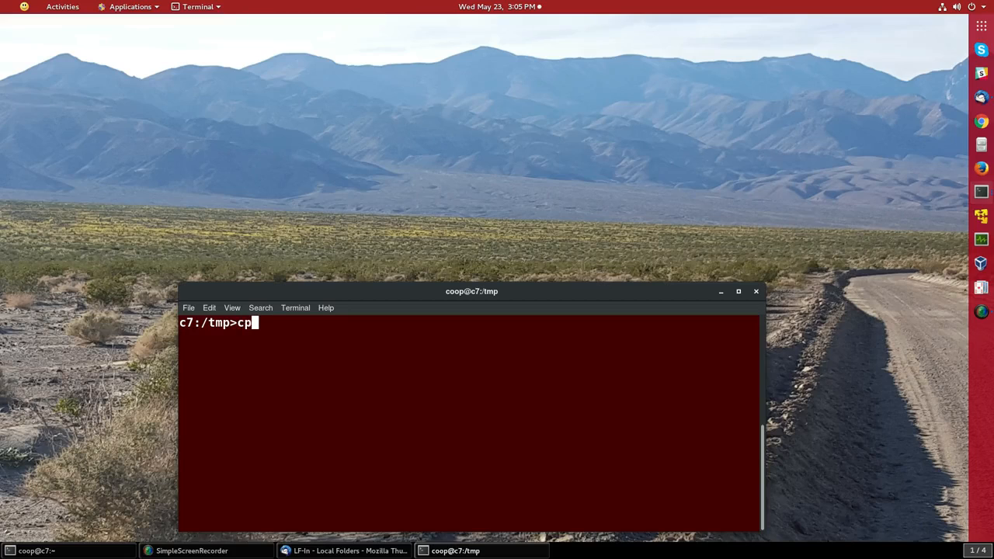
{"action": "type", "text": "\" \""}
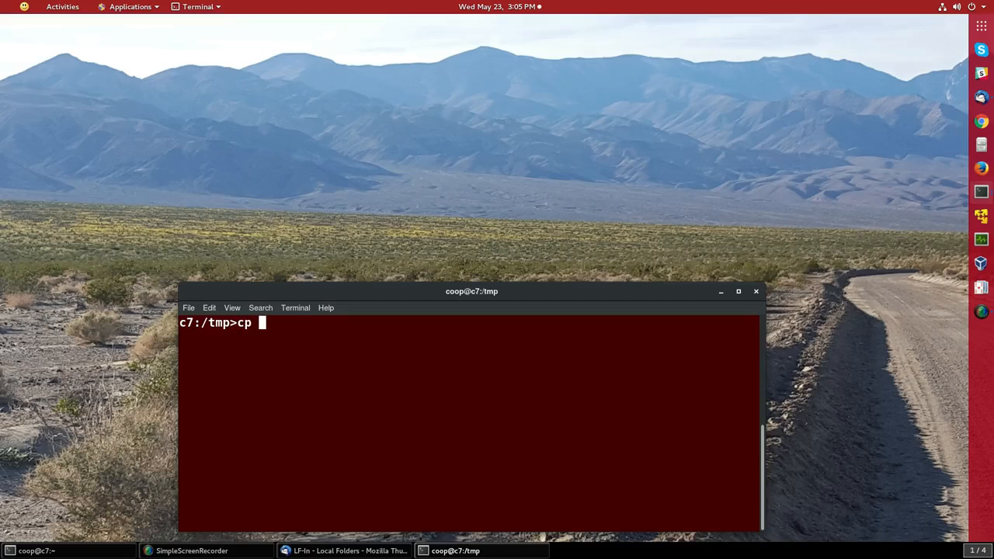
{"action": "type", "text": "/etc/pass"}
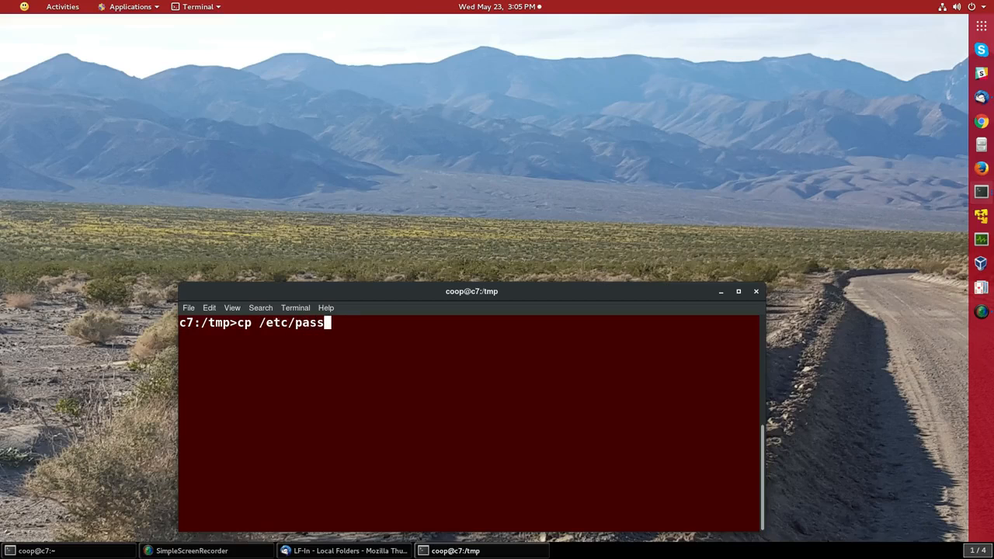
{"action": "type", "text": "wd ."}
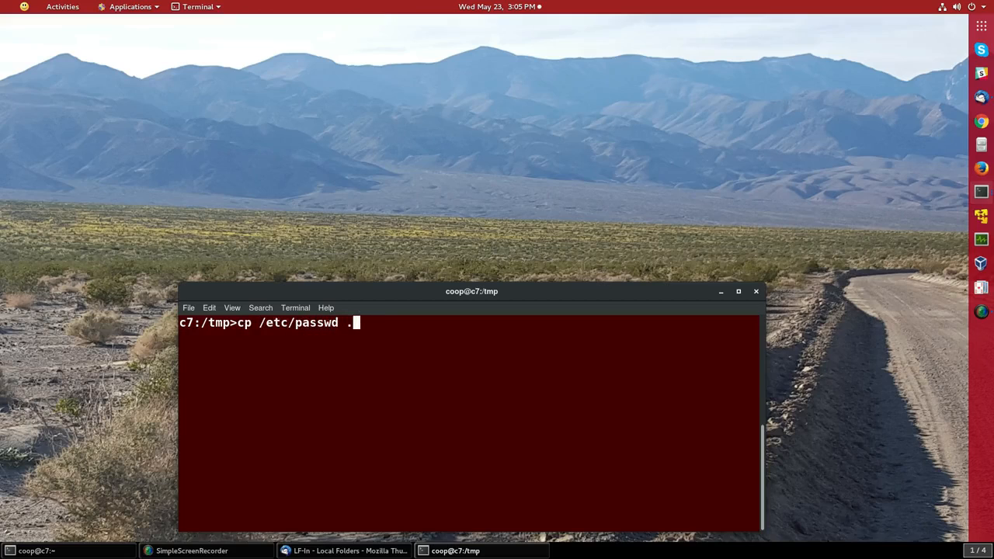
{"action": "key", "text": "Return"}
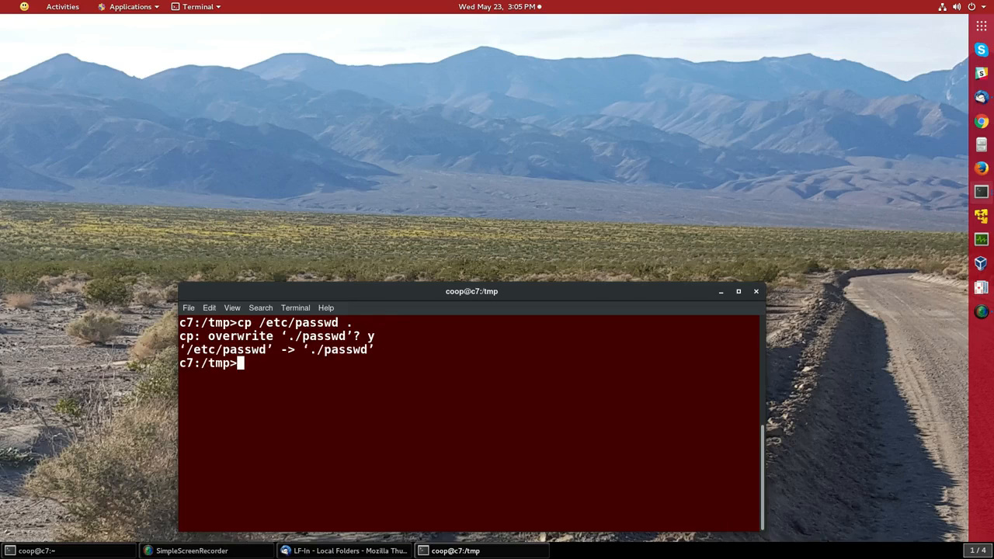
{"action": "type", "text": "emacs passwd"}
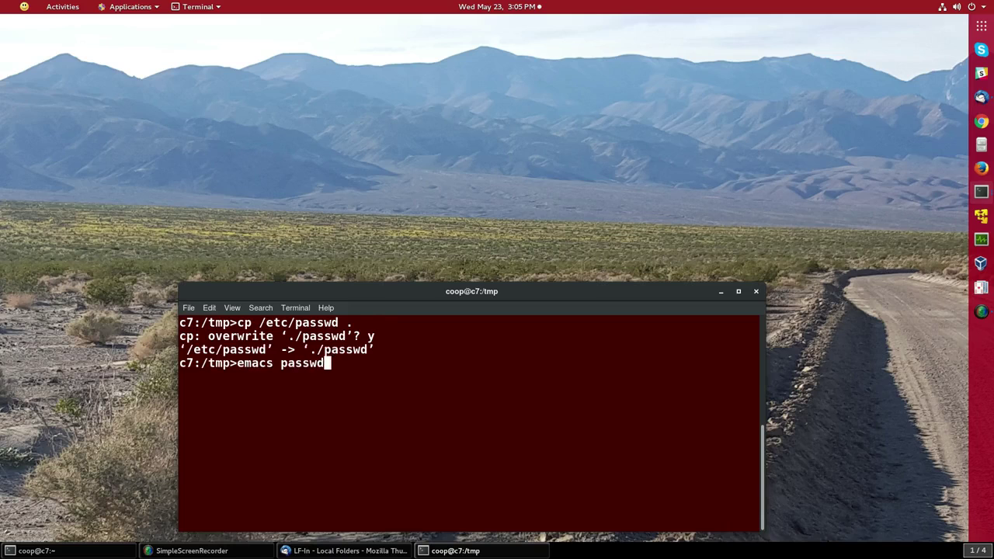
Launch Emacs on the passwd copy and scroll through its account lines
{"action": "key", "text": "Return"}
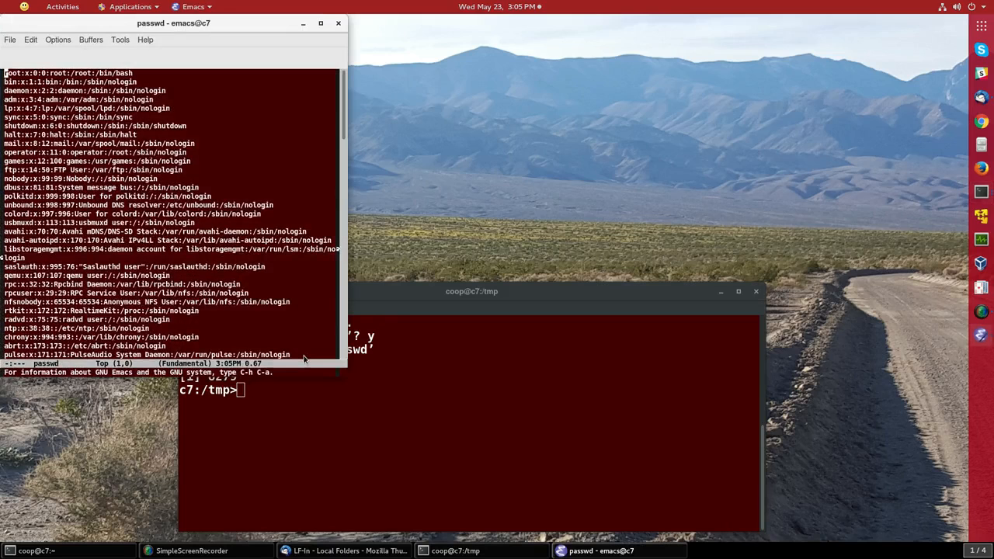
{"action": "mouse_move", "coordinate": [247, 205]}
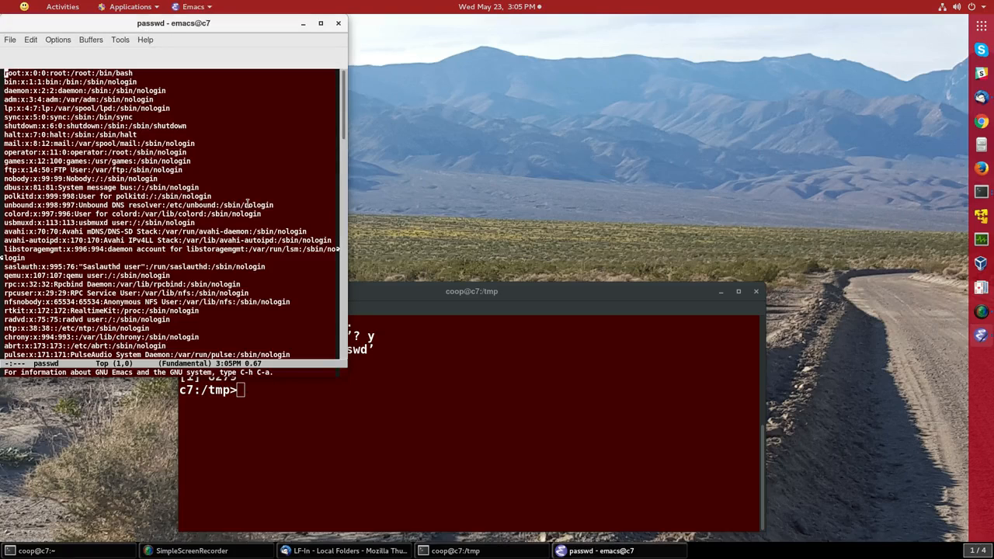
{"action": "scroll", "scroll_direction": "down", "scroll_amount": 3}
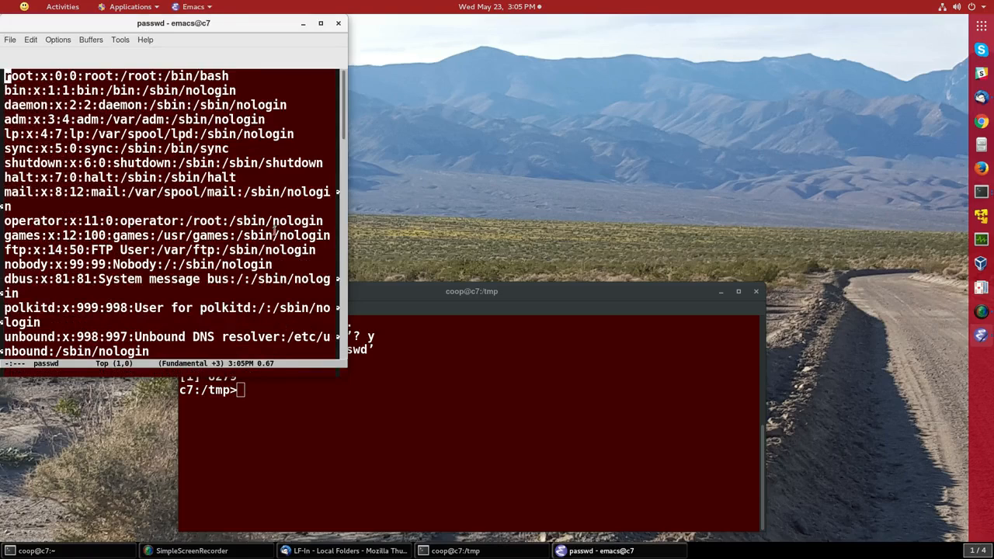
{"action": "mouse_move", "coordinate": [346, 373]}
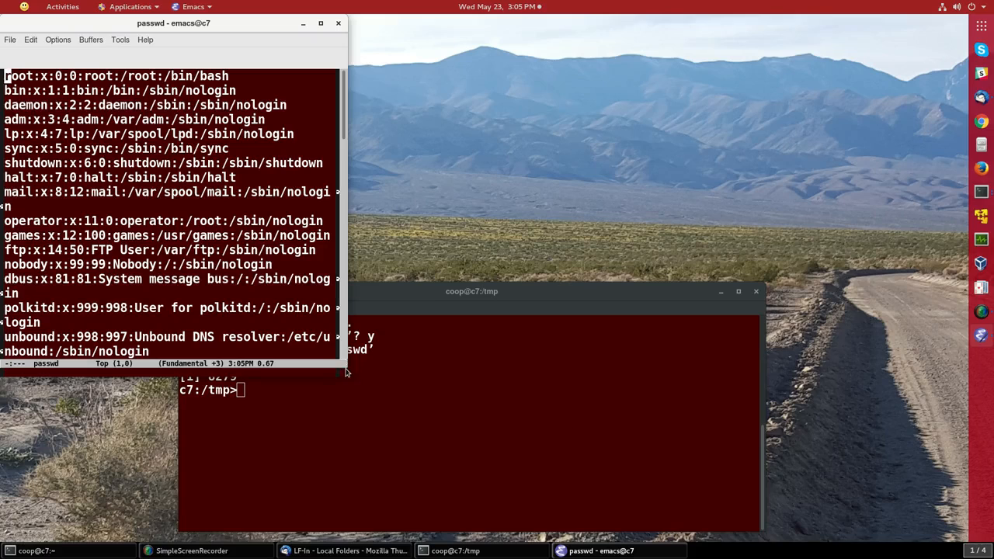
{"action": "mouse_move", "coordinate": [400, 264]}
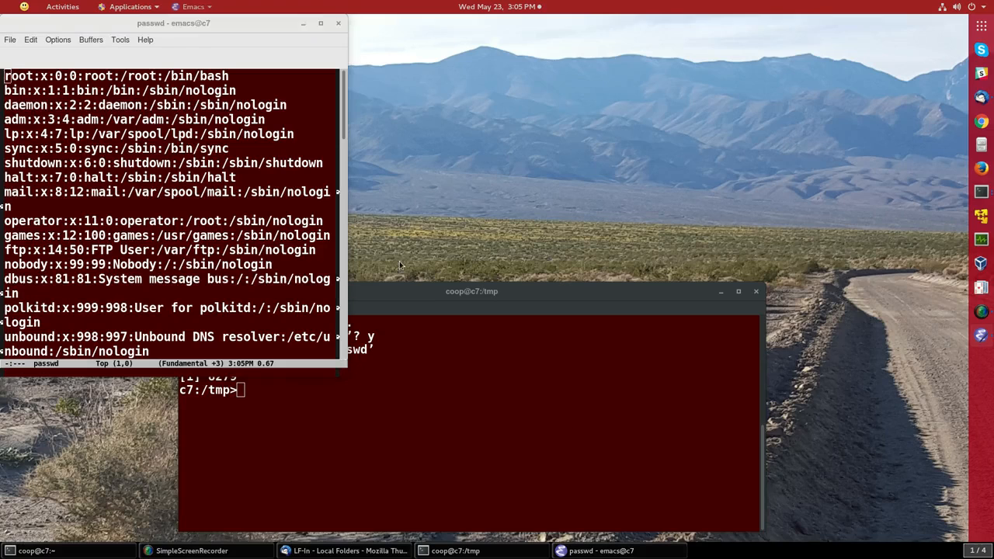
{"action": "mouse_move", "coordinate": [316, 358]}
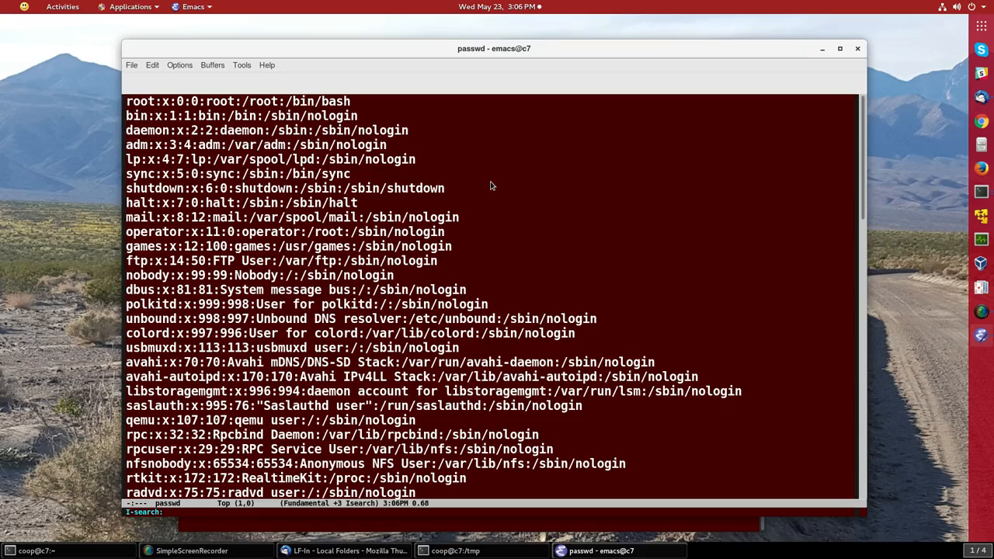
Search for 'ftp' to land on the ftp account line, then start query-replace
{"action": "type", "text": "ftp"}
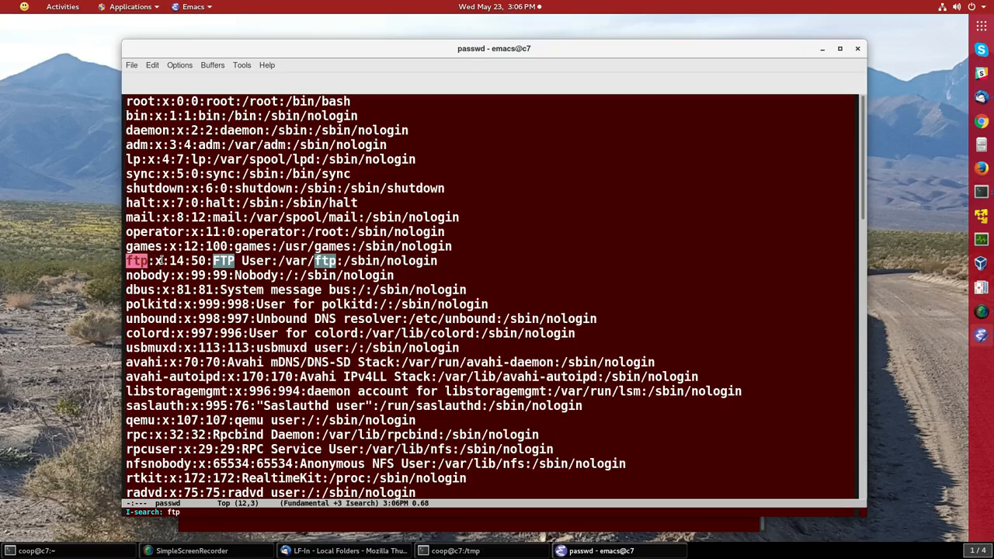
{"action": "key", "text": "Return"}
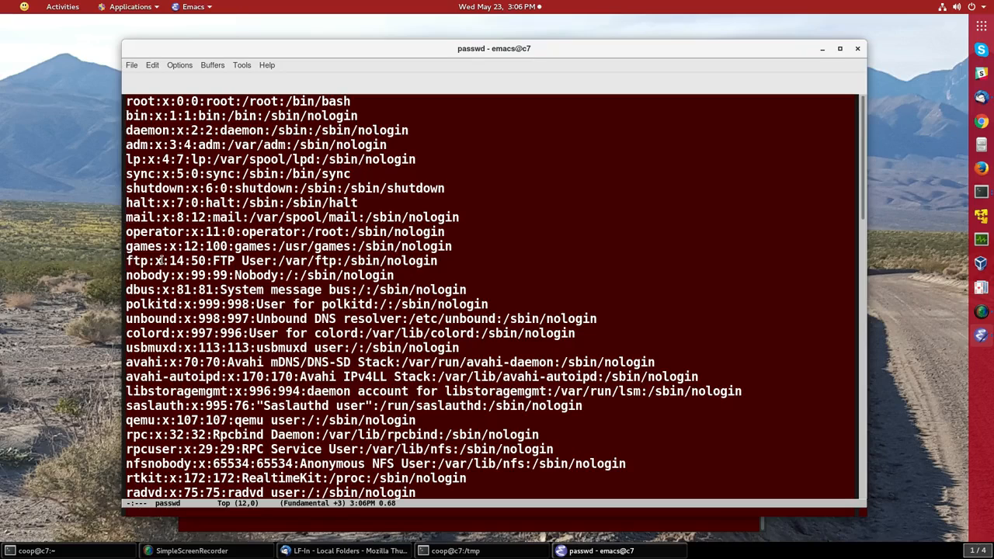
{"action": "key", "text": "M-%"}
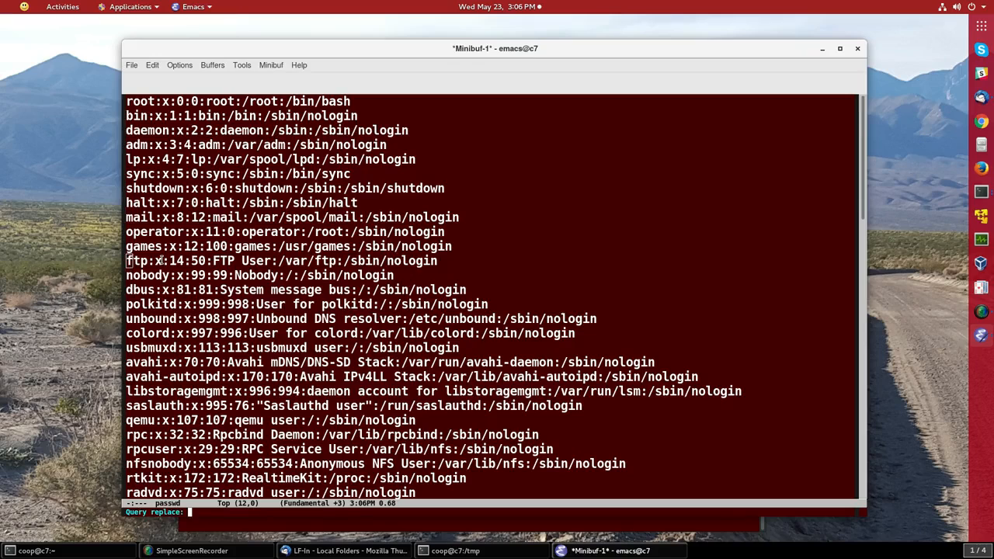
Query-replace 'ftp' with 'PTF', confirming the matches with y
{"action": "type", "text": "ftp with"}
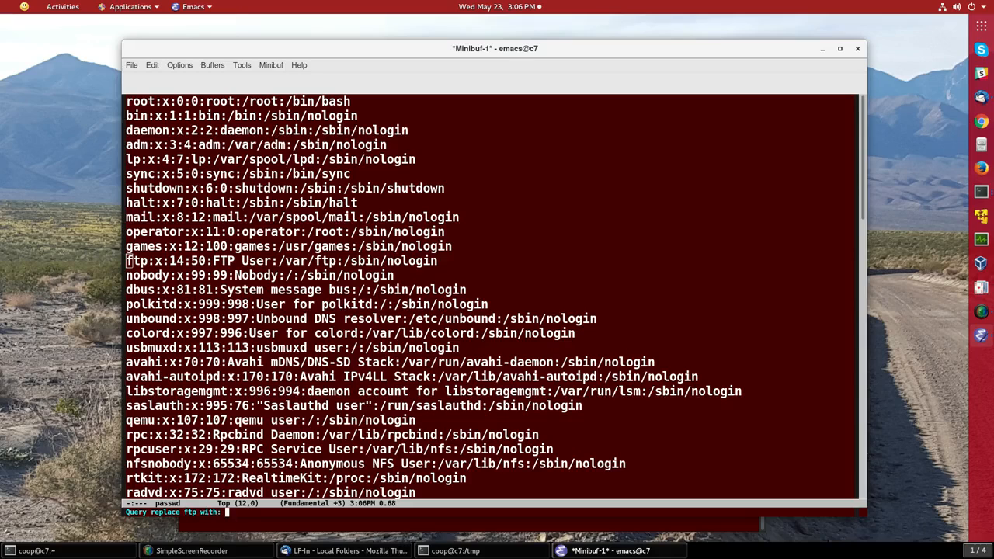
{"action": "type", "text": "PTF"}
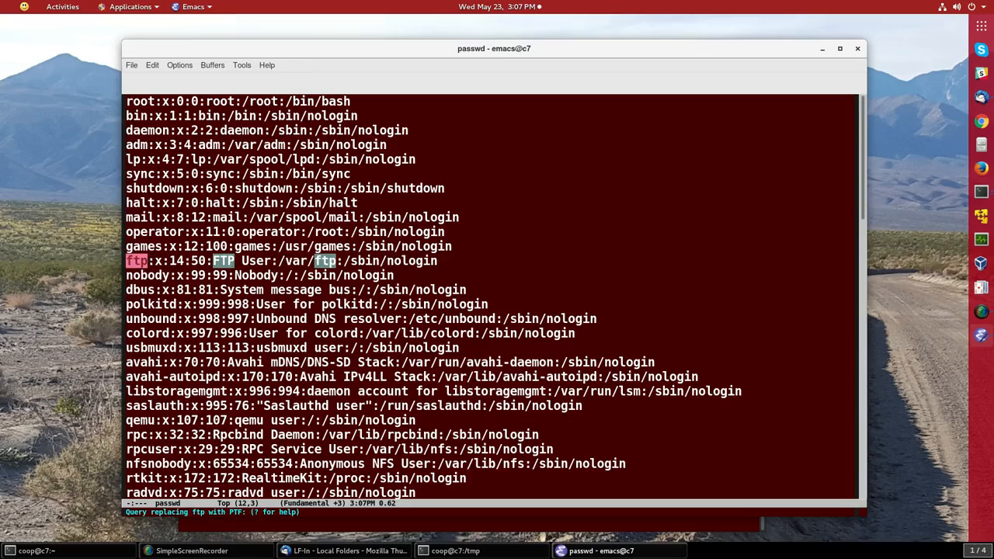
{"action": "key", "text": "y"}
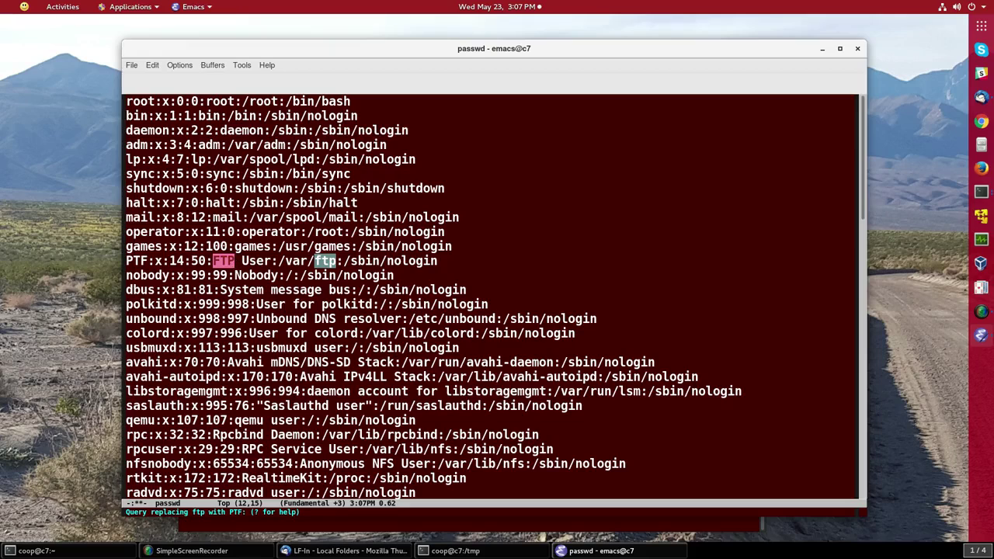
{"action": "key", "text": "y"}
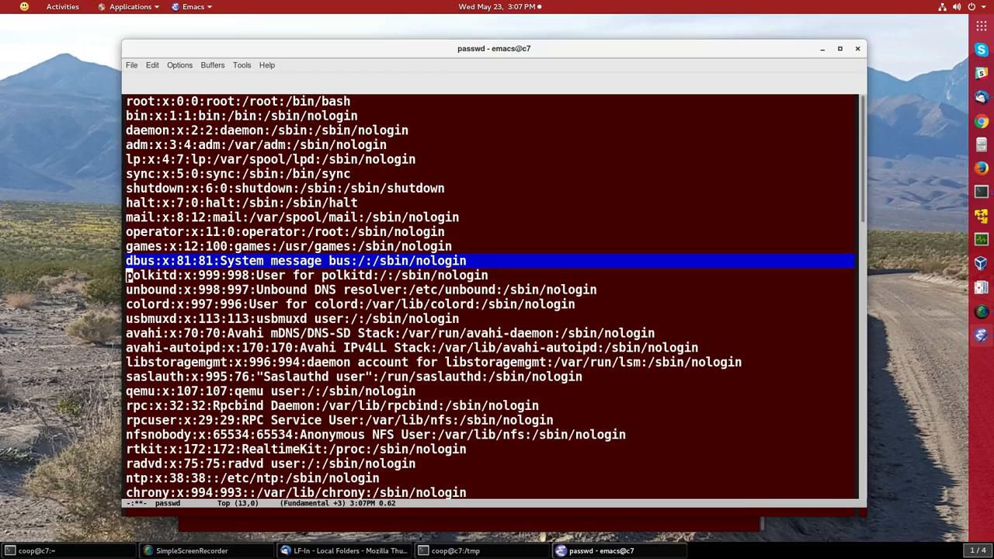
Extend the selection over the dbus through usbmuxd entries and cut the block
{"action": "key", "text": "down"}
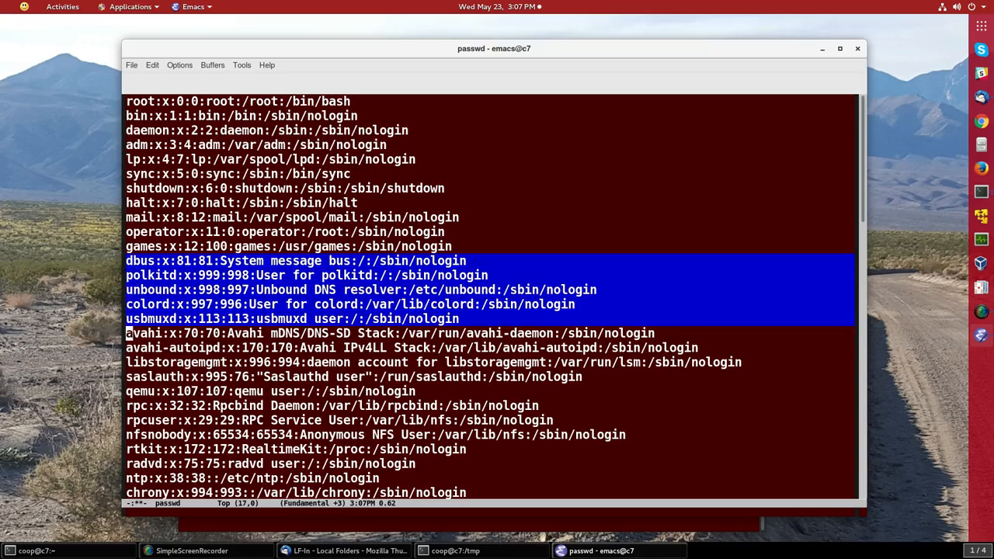
{"action": "key", "text": "down"}
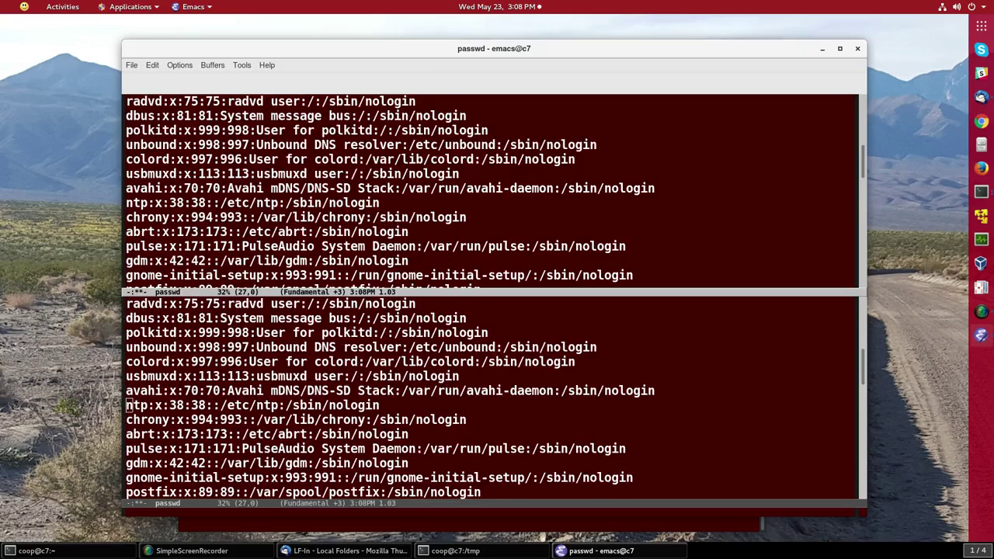
Move focus to the other Emacs window
{"action": "key", "text": "C-x o"}
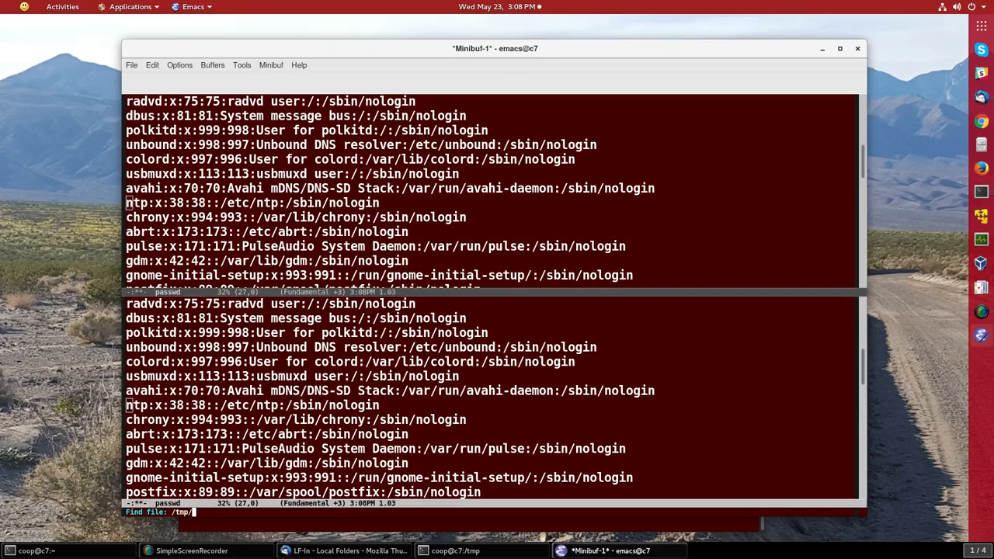
Enter /etc/group as the file to open at the find-file prompt
{"action": "type", "text": "etc/"}
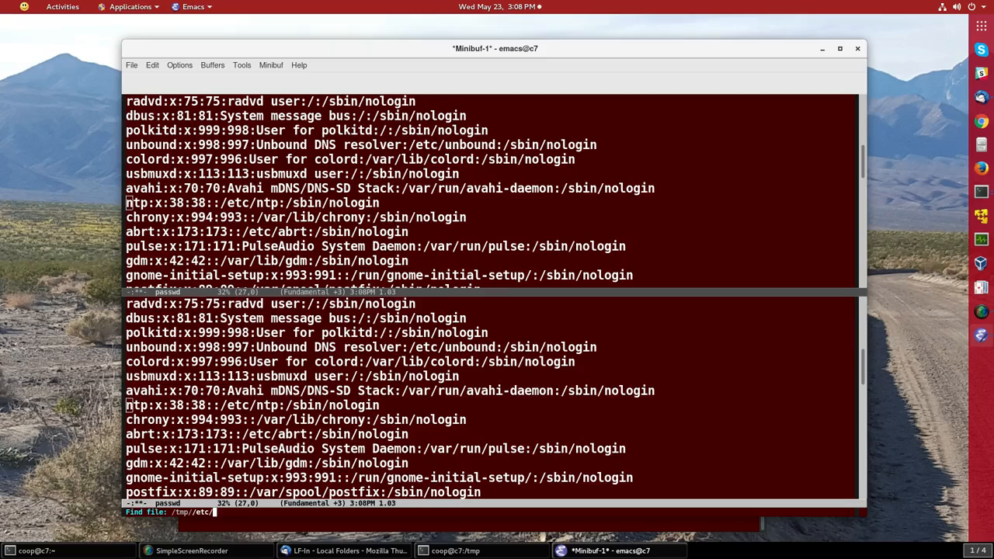
{"action": "type", "text": "group"}
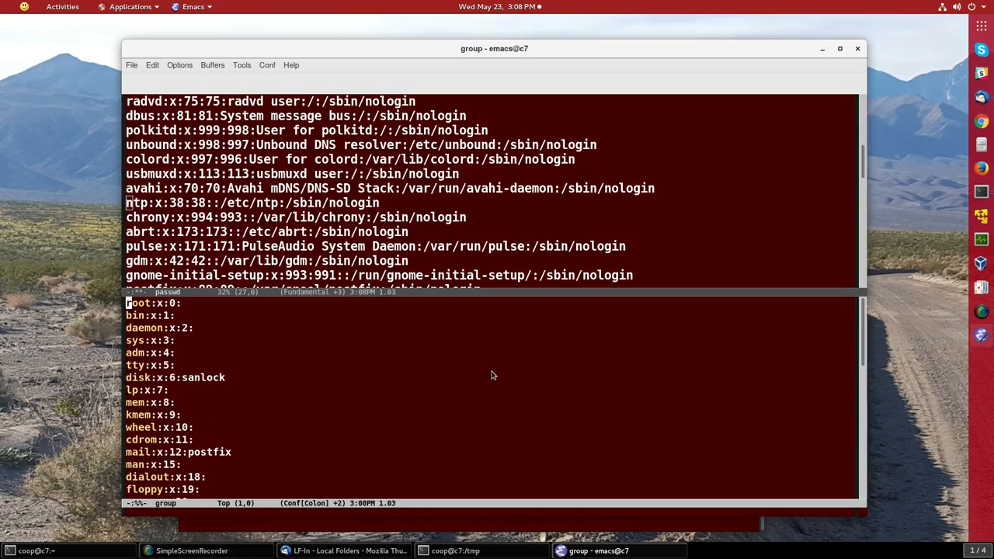
{"action": "mouse_move", "coordinate": [185, 420]}
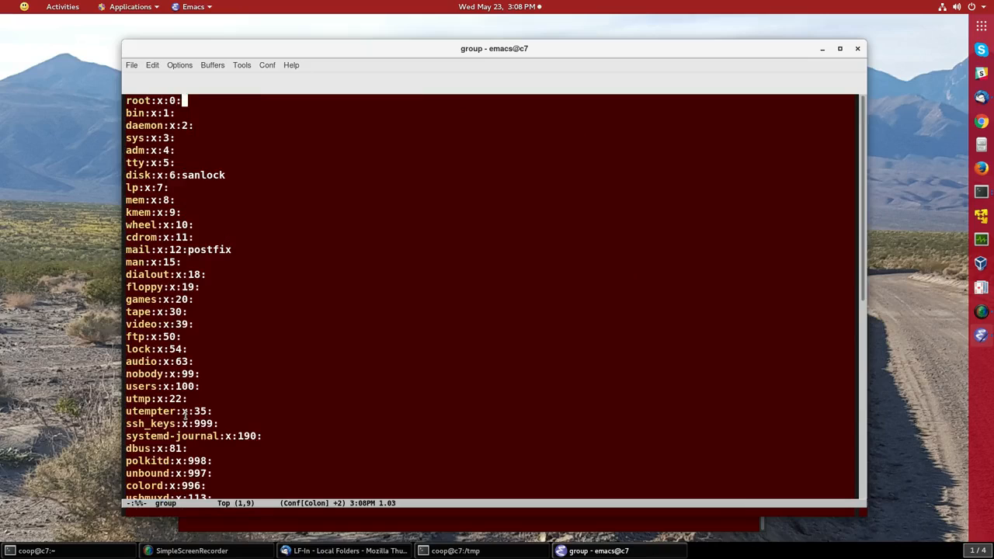
Switch back to the edited passwd buffer and start writing it under a new name
{"action": "key", "text": "C-x b"}
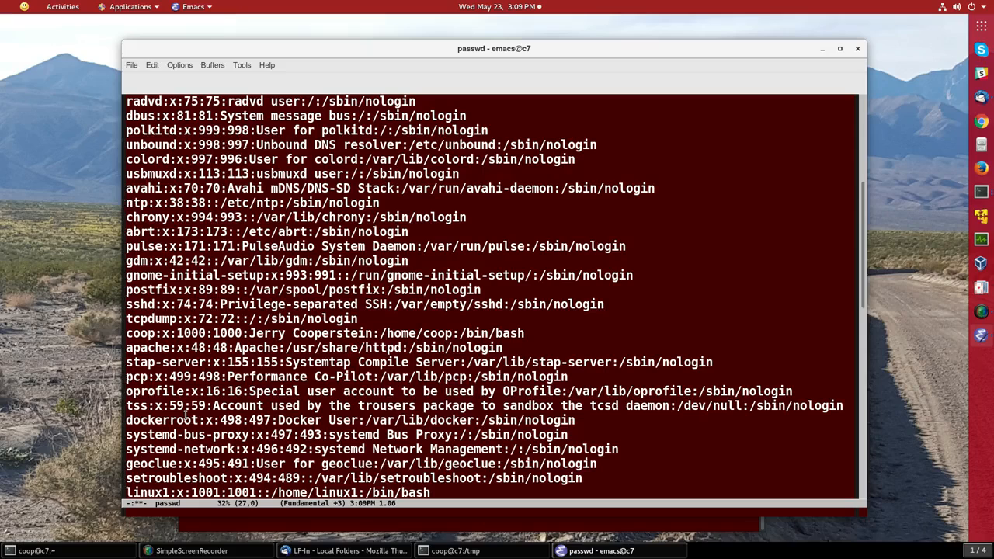
{"action": "key", "text": "C-x w"}
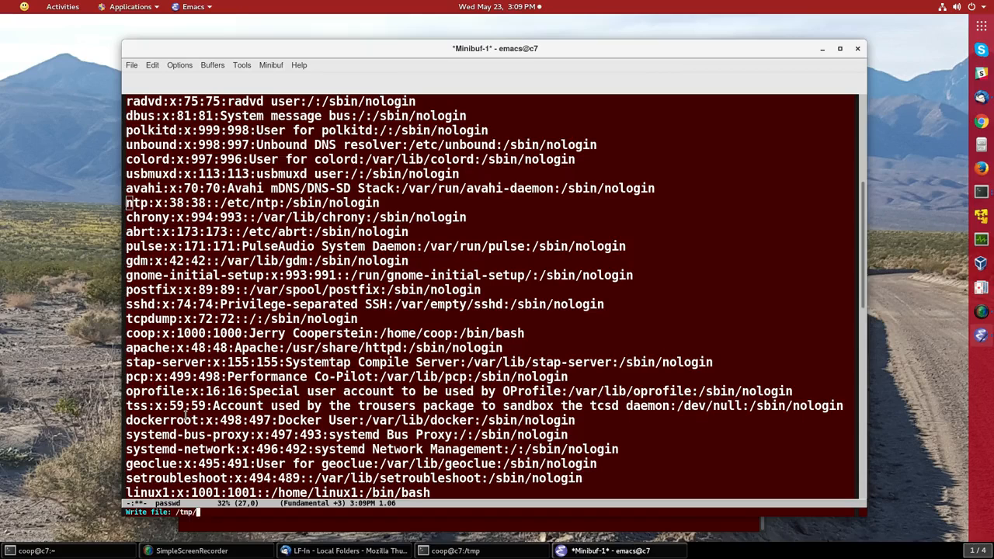
Save the buffer as passwdrevised, then bring SimpleScreenRecorder forward from the taskbar
{"action": "type", "text": "passwd"}
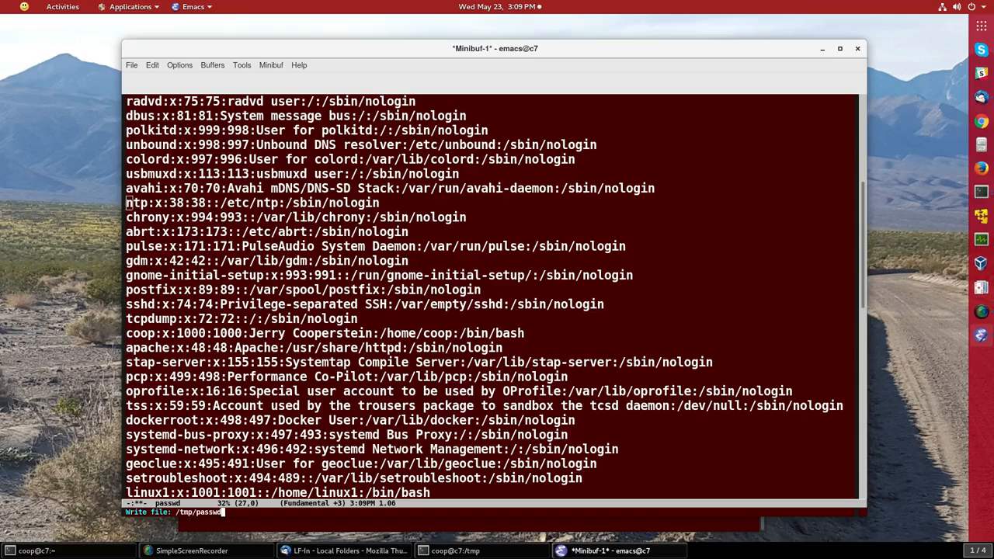
{"action": "type", "text": "revis"}
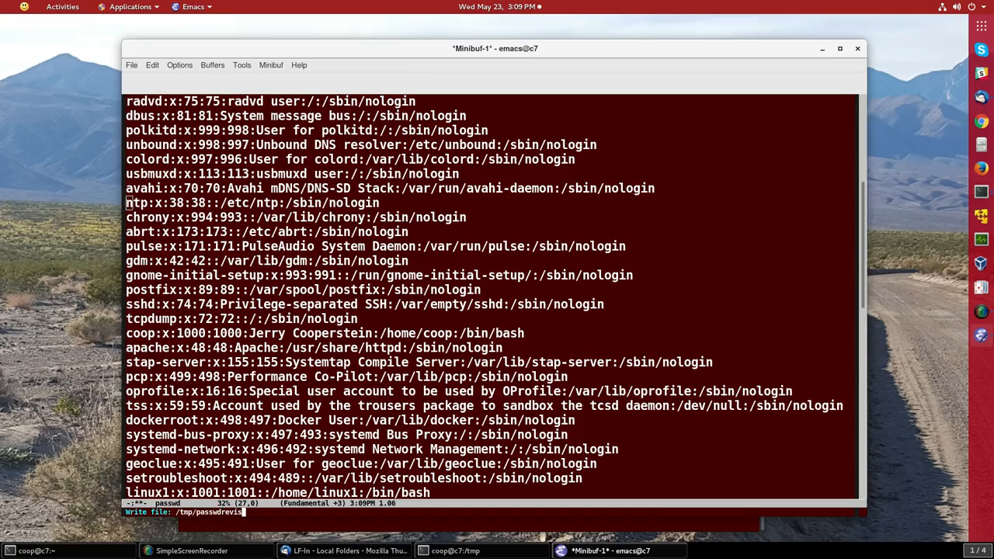
{"action": "key", "text": "Return"}
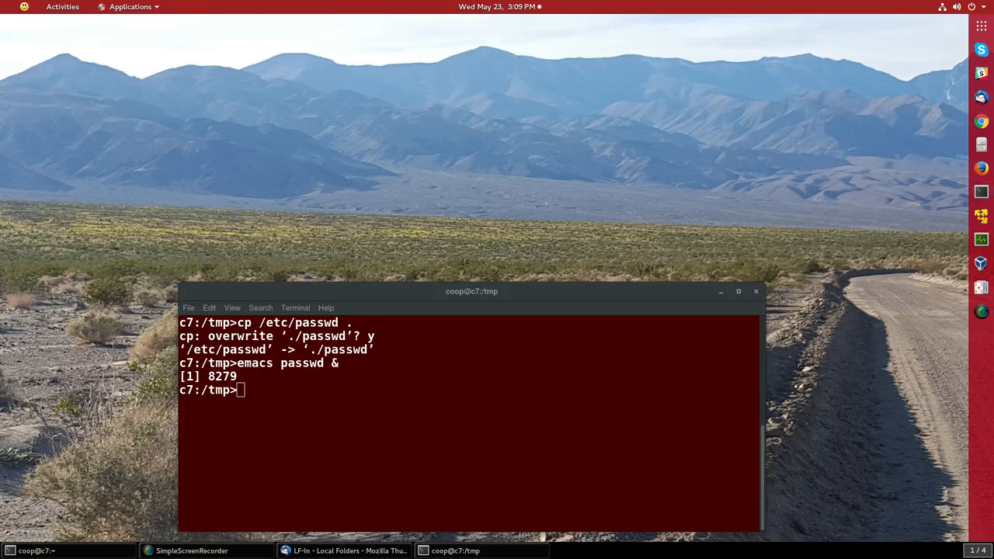
{"action": "left_click", "coordinate": [179, 549]}
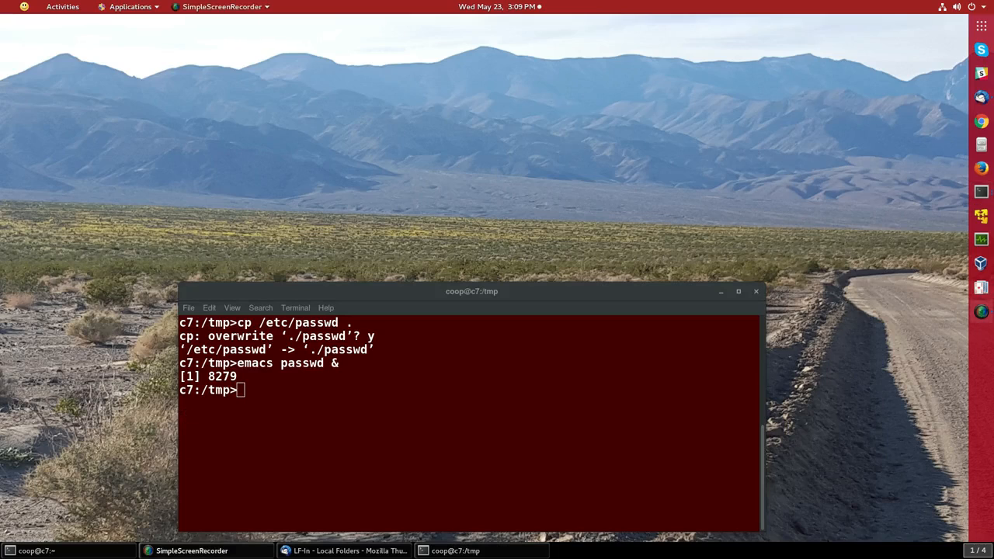